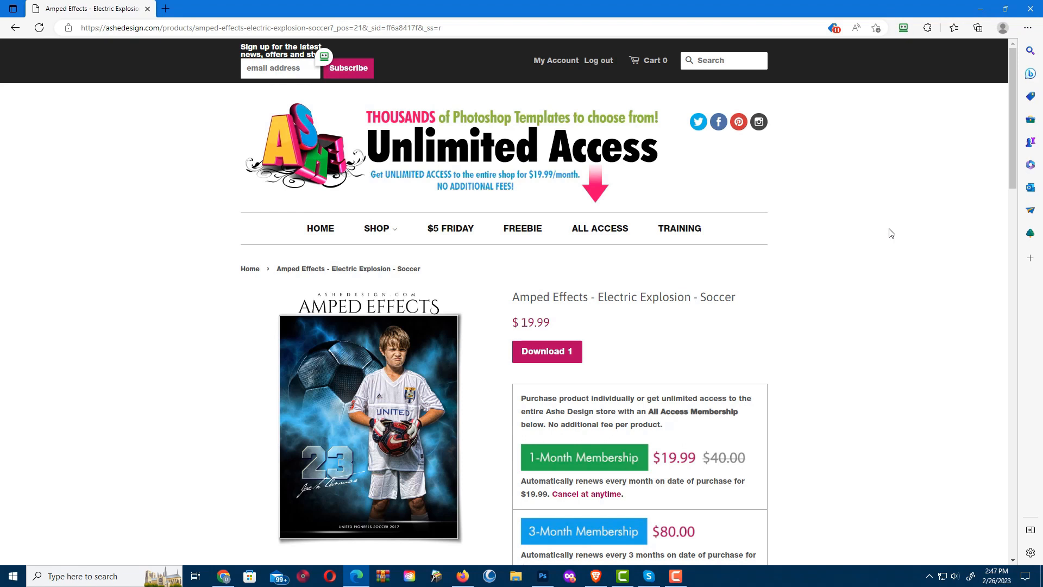
pyautogui.moveTo(638, 160)
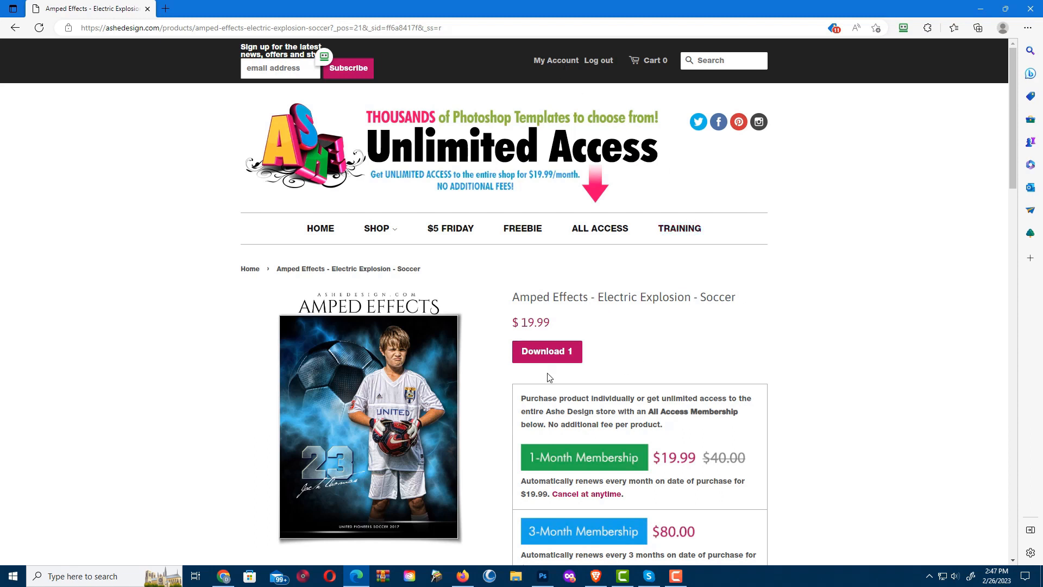
# Step: From Edge's Downloads list, open the downloaded AmpedEffectElectricExplosionSoccer.zip in File Explorer
pyautogui.click(977, 28)
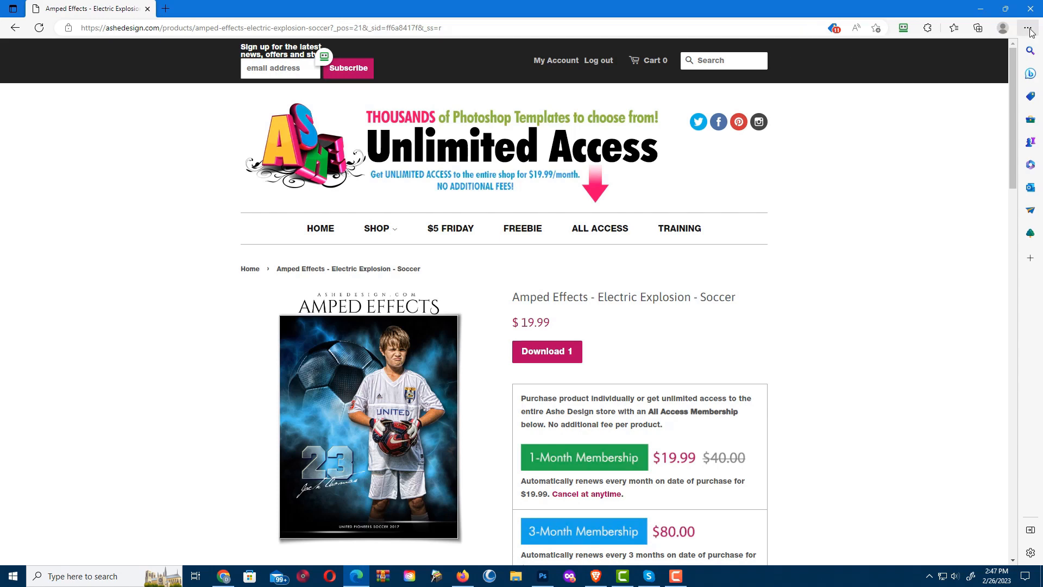
pyautogui.click(1028, 29)
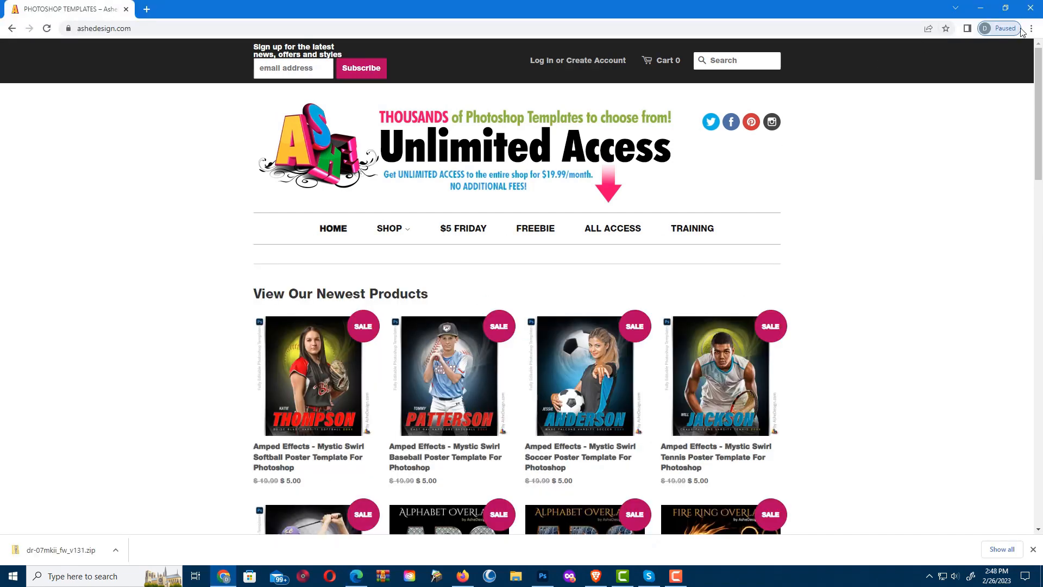
pyautogui.click(1030, 28)
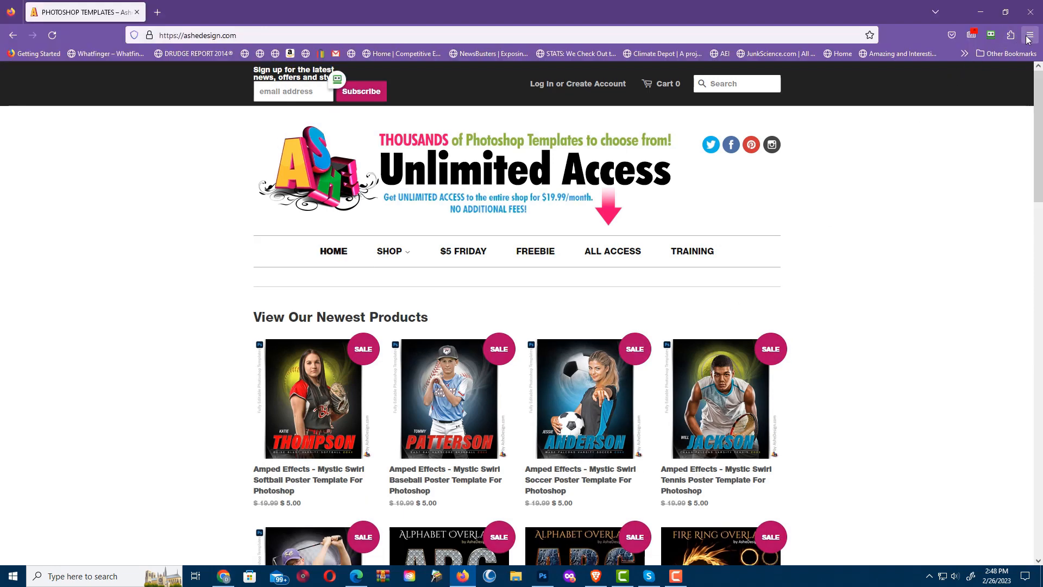
pyautogui.click(1031, 34)
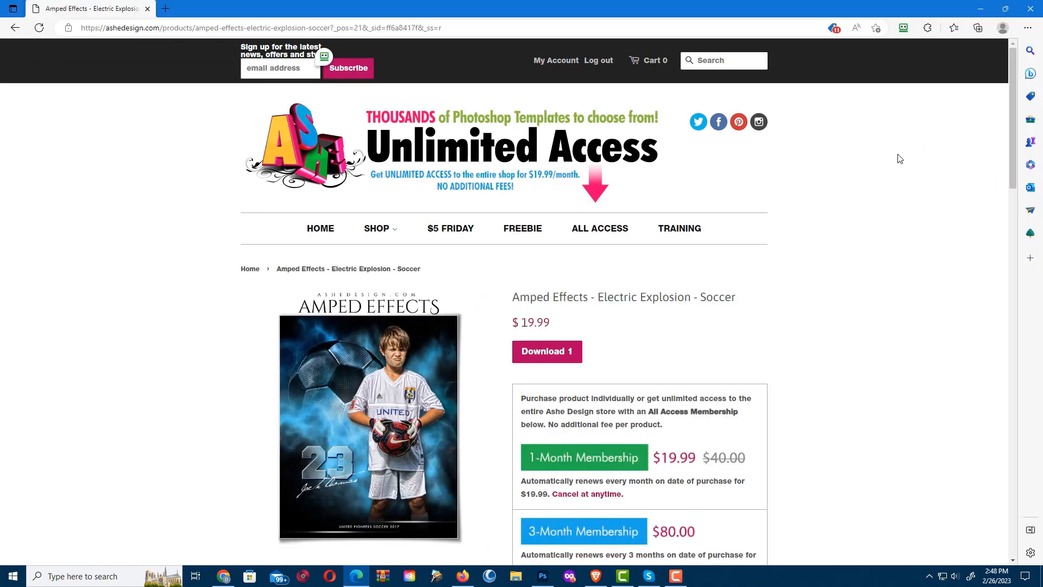
pyautogui.click(1027, 29)
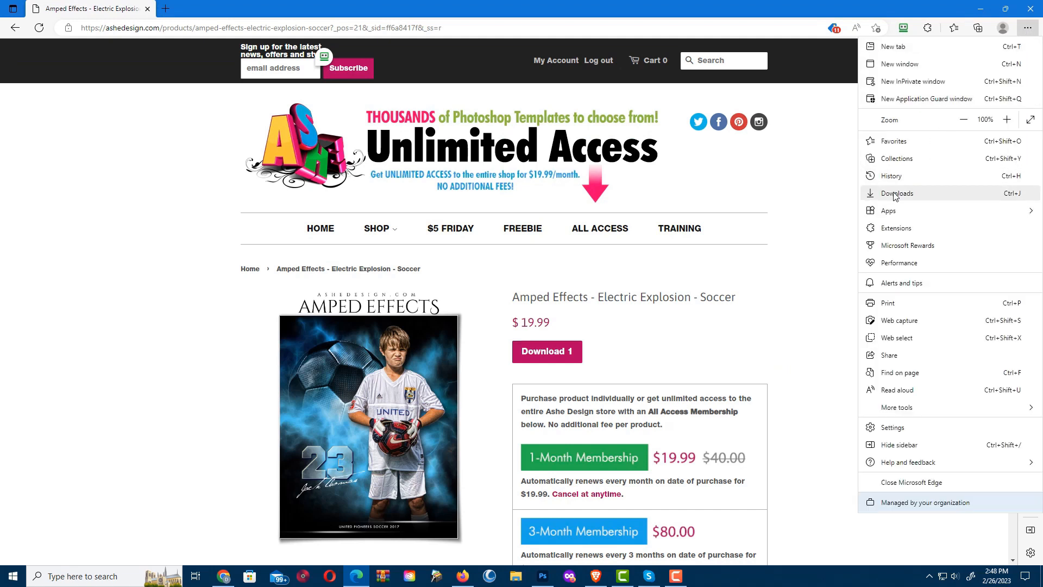
pyautogui.click(895, 193)
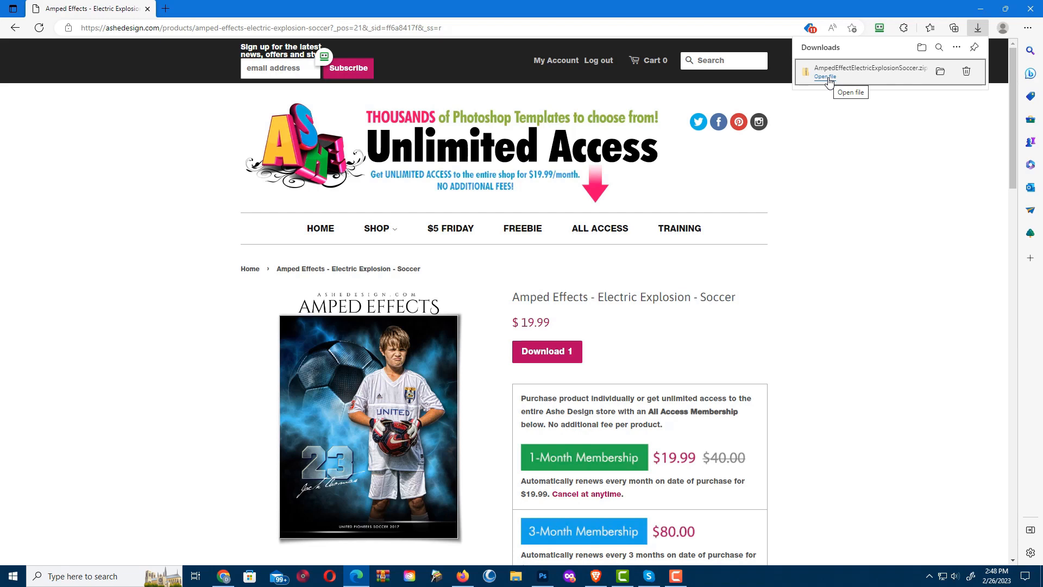
pyautogui.click(825, 76)
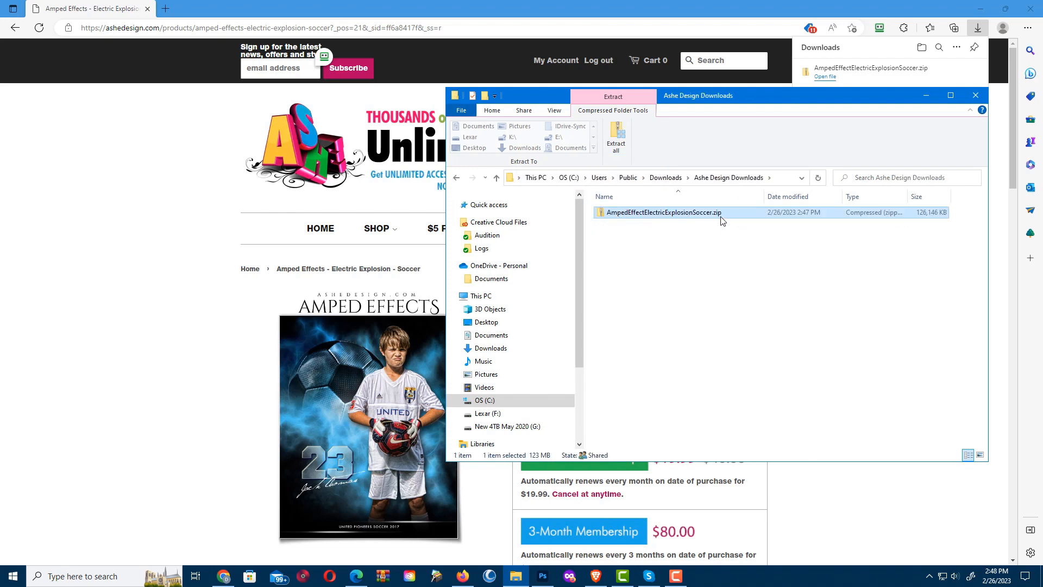
pyautogui.moveTo(718, 212)
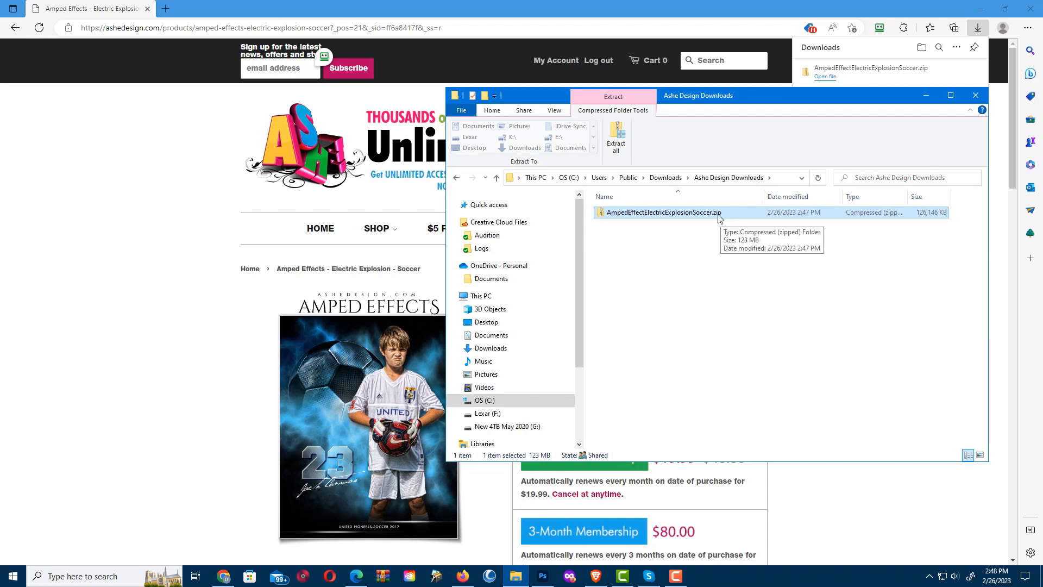
pyautogui.moveTo(713, 222)
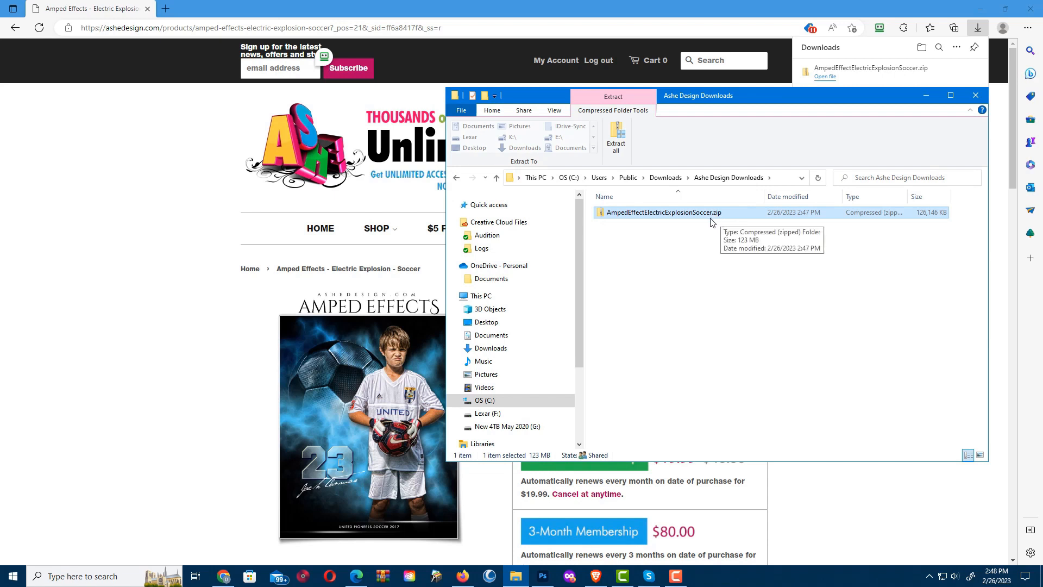
pyautogui.moveTo(615, 137)
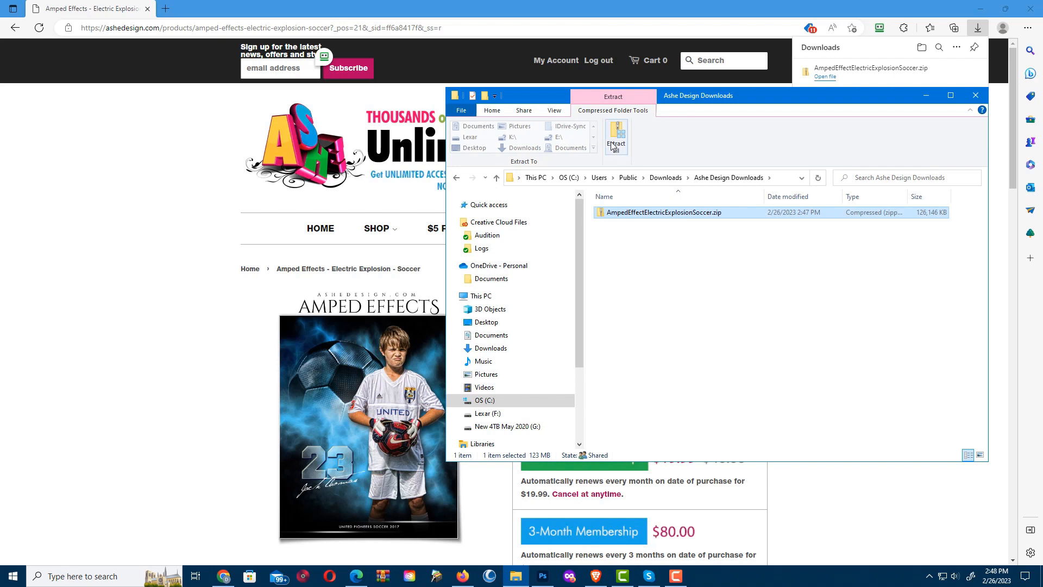
# Step: Extract all of the zip into the suggested AmpedEffectElectricExplosionSoccer folder
pyautogui.click(615, 137)
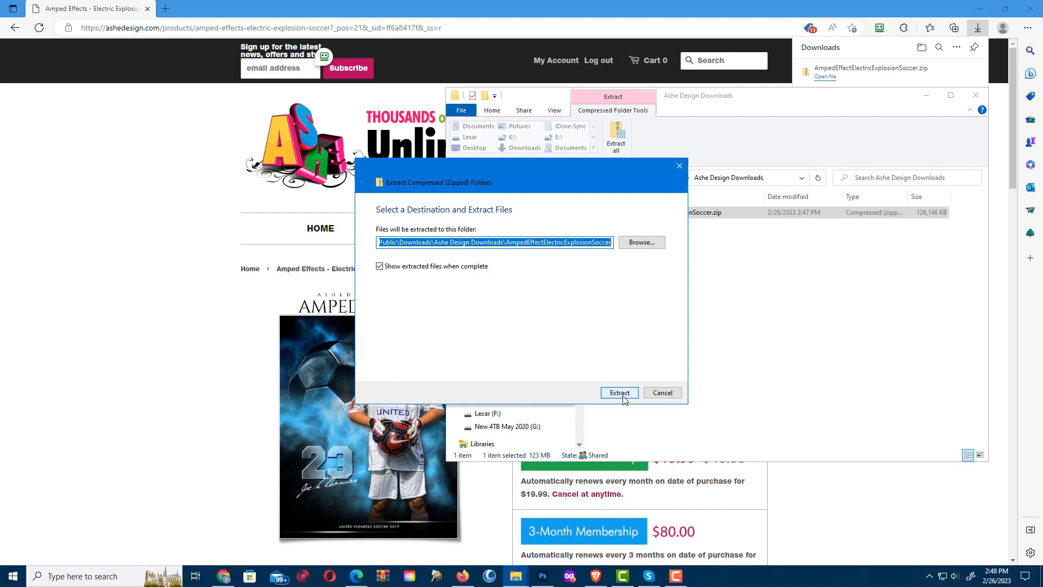
pyautogui.click(618, 392)
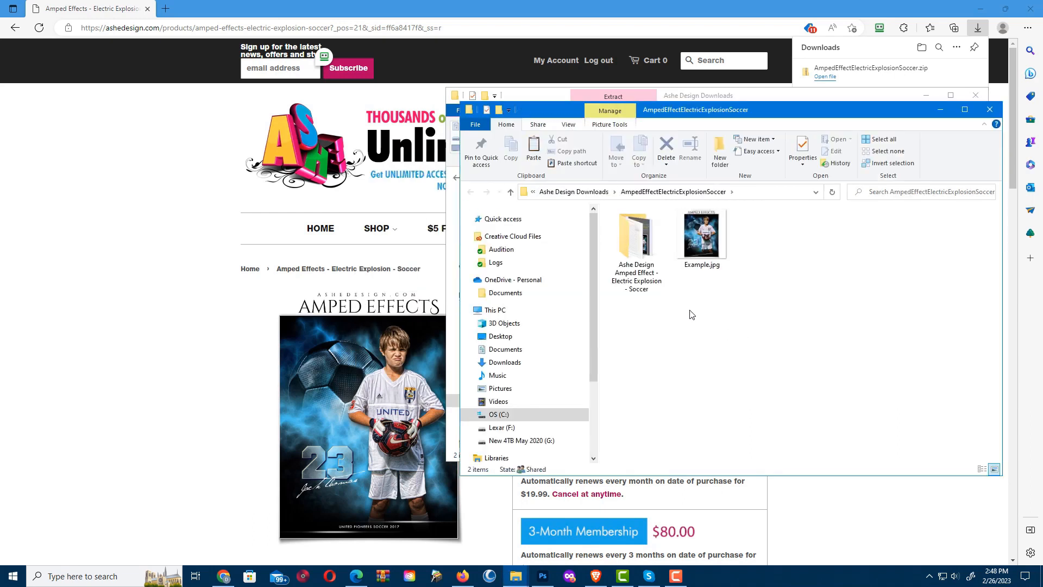
# Step: Enter the Ashe Design Amped Effect - Electric Explosion - Soccer folder with the 8x10 and 16x20 PSDs
pyautogui.click(701, 235)
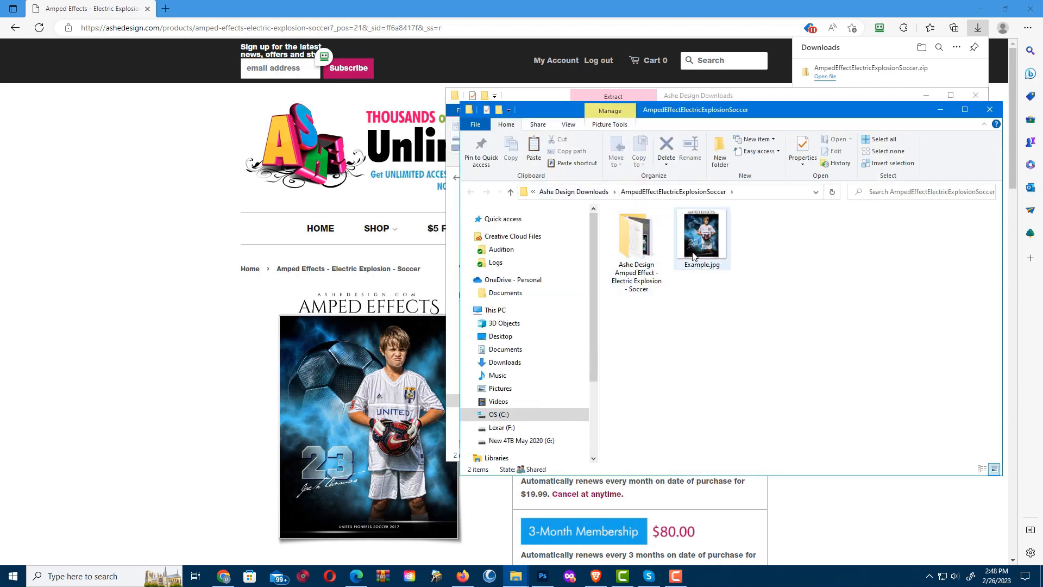
pyautogui.doubleClick(635, 233)
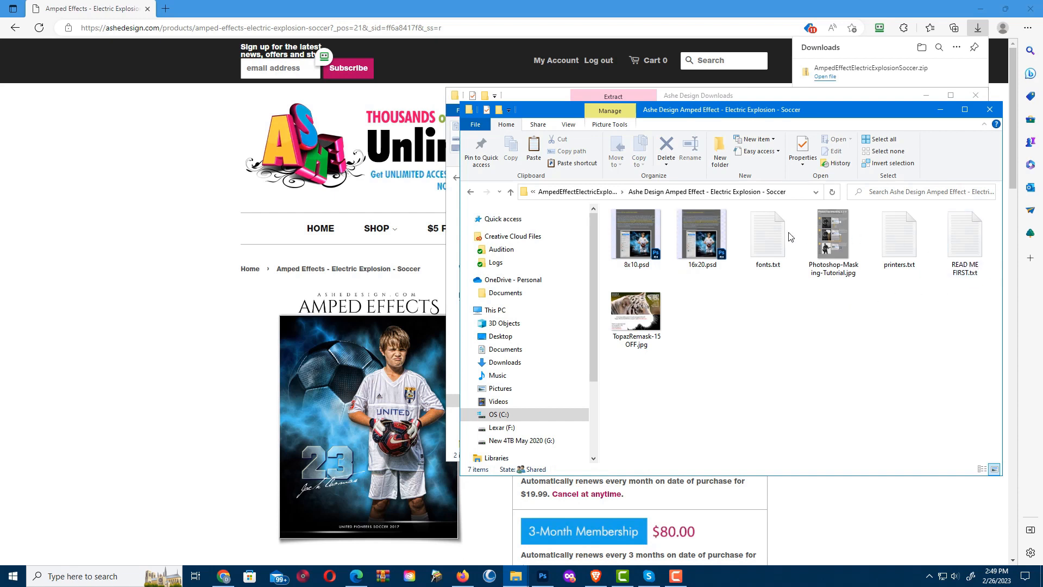
pyautogui.moveTo(725, 292)
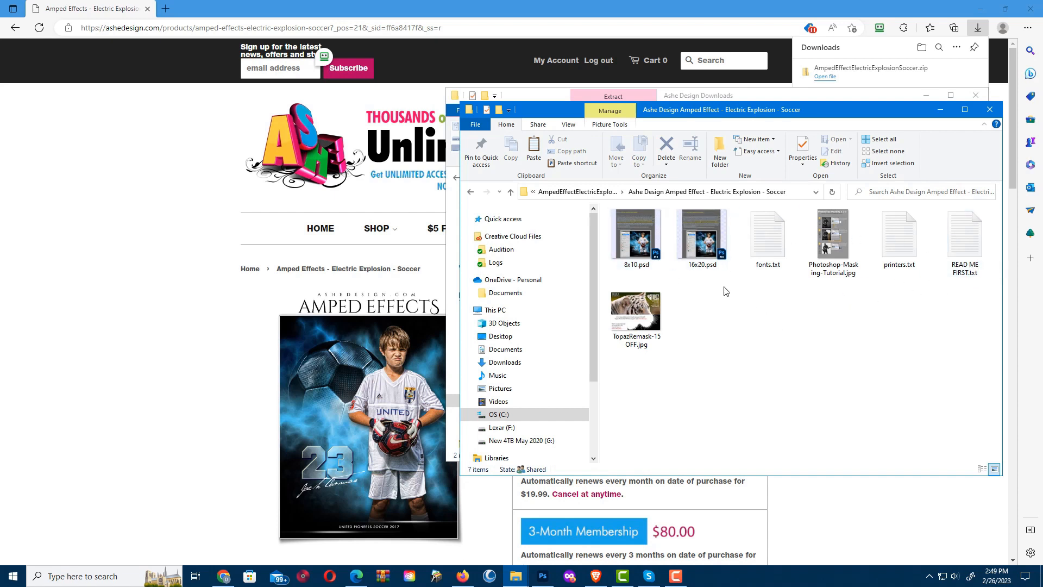
pyautogui.click(636, 238)
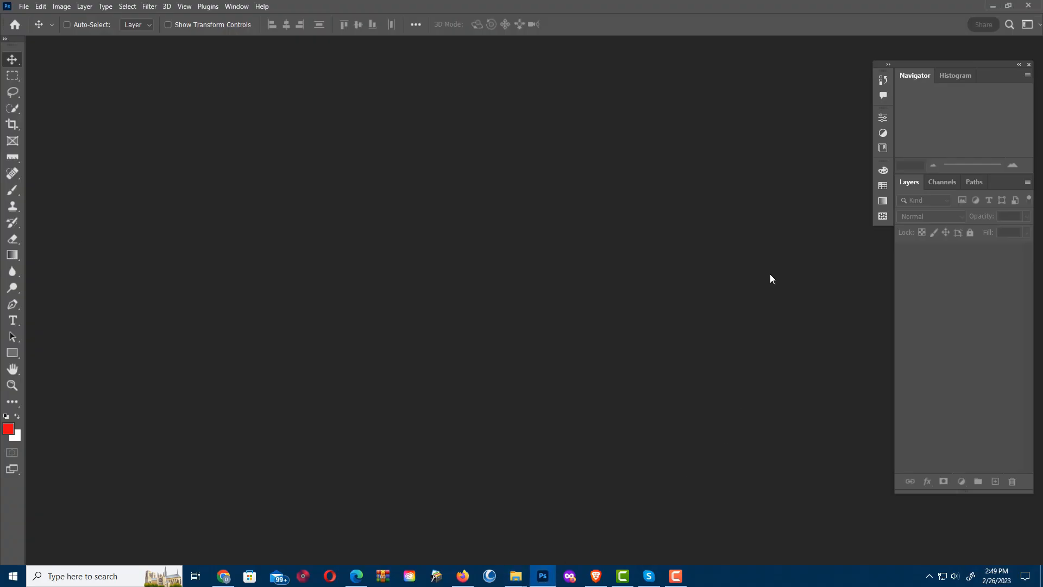
pyautogui.moveTo(515, 576)
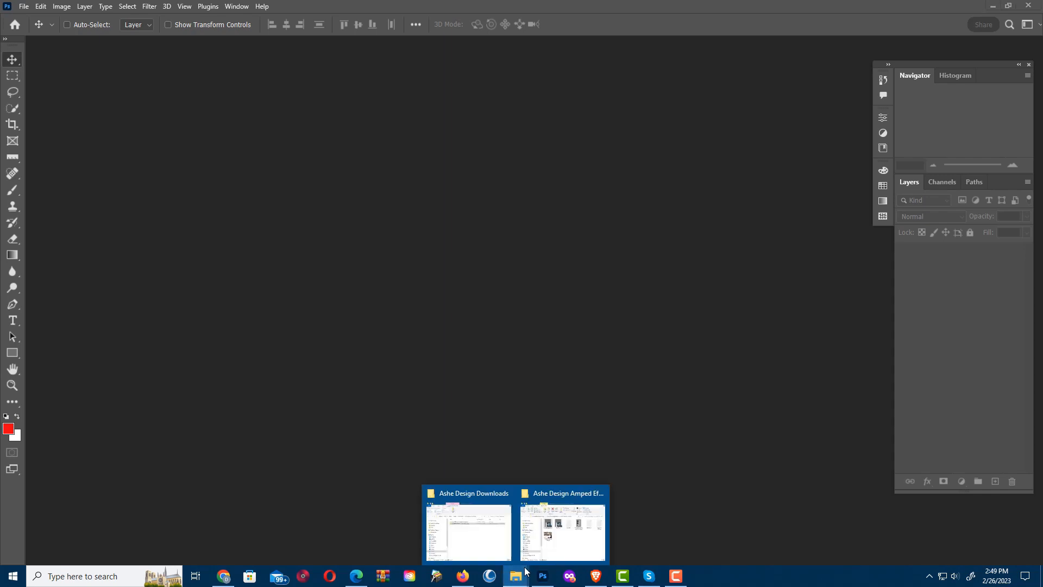
pyautogui.click(563, 529)
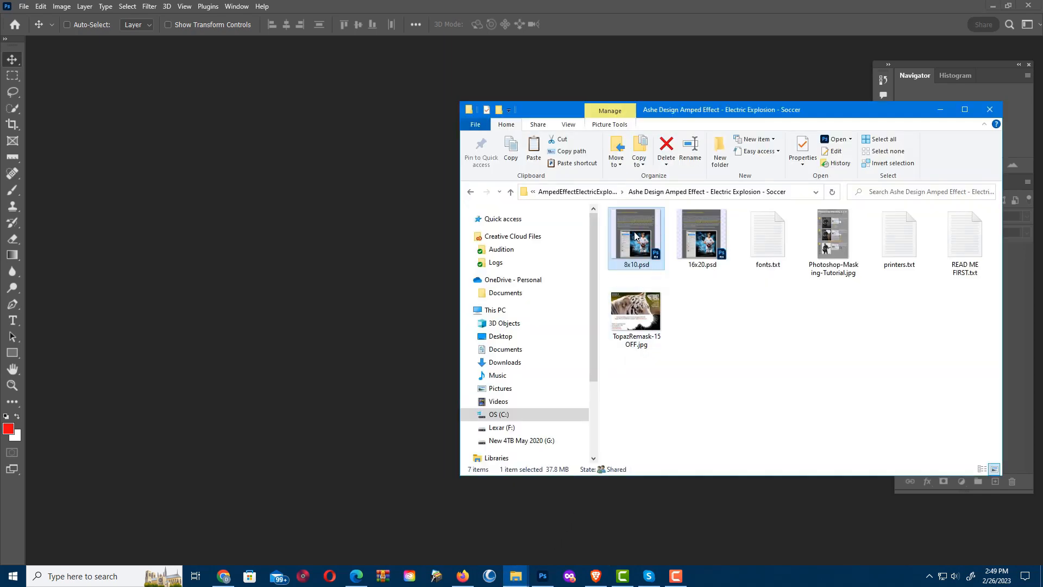
pyautogui.moveTo(636, 236)
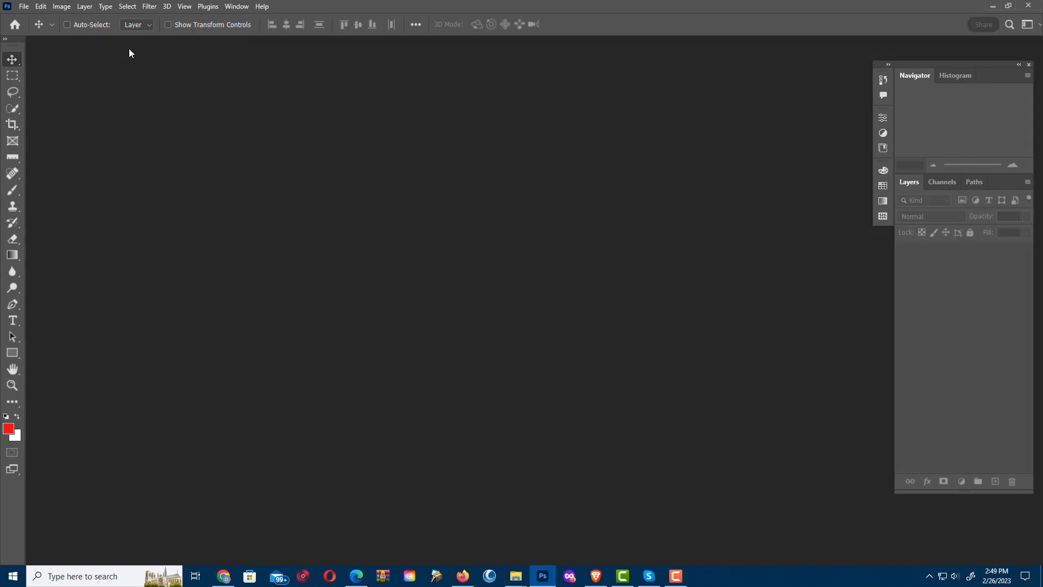
# Step: Use File > Open to load 8x10.psd from the extracted AmpedEffectElectricExplosionSoccer folder
pyautogui.click(23, 7)
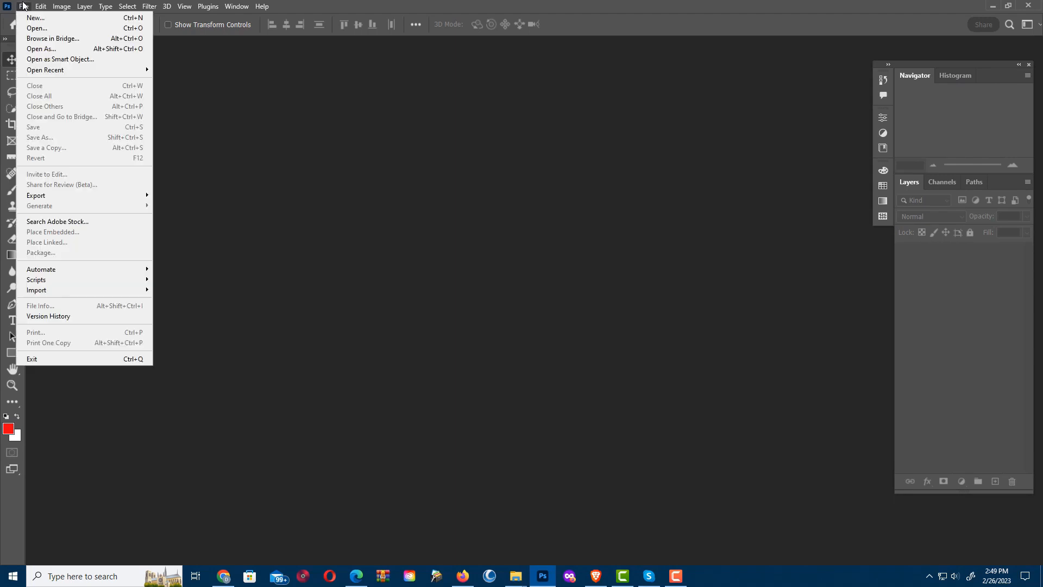
pyautogui.click(36, 28)
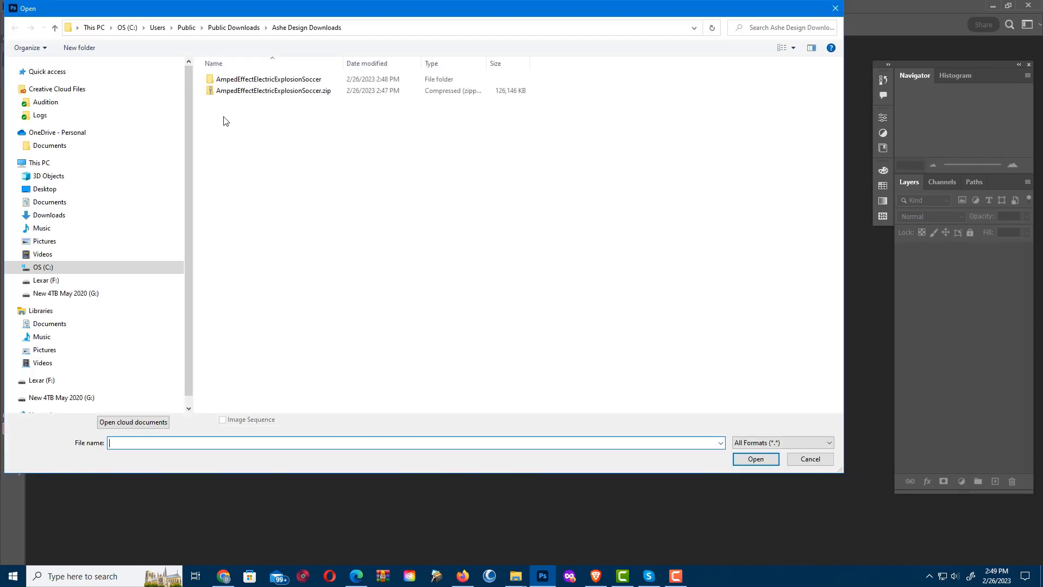
pyautogui.click(268, 79)
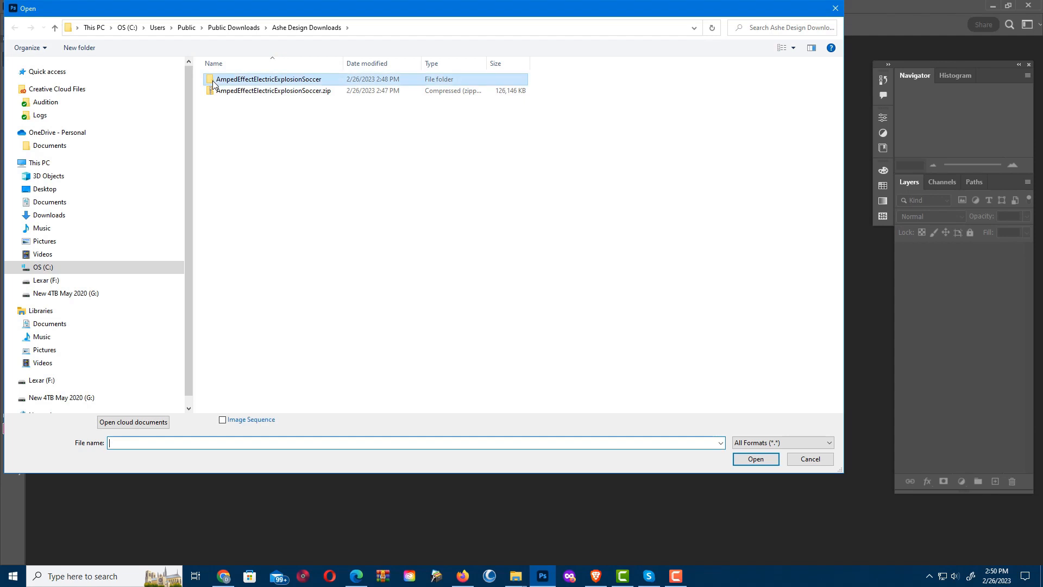
pyautogui.doubleClick(269, 78)
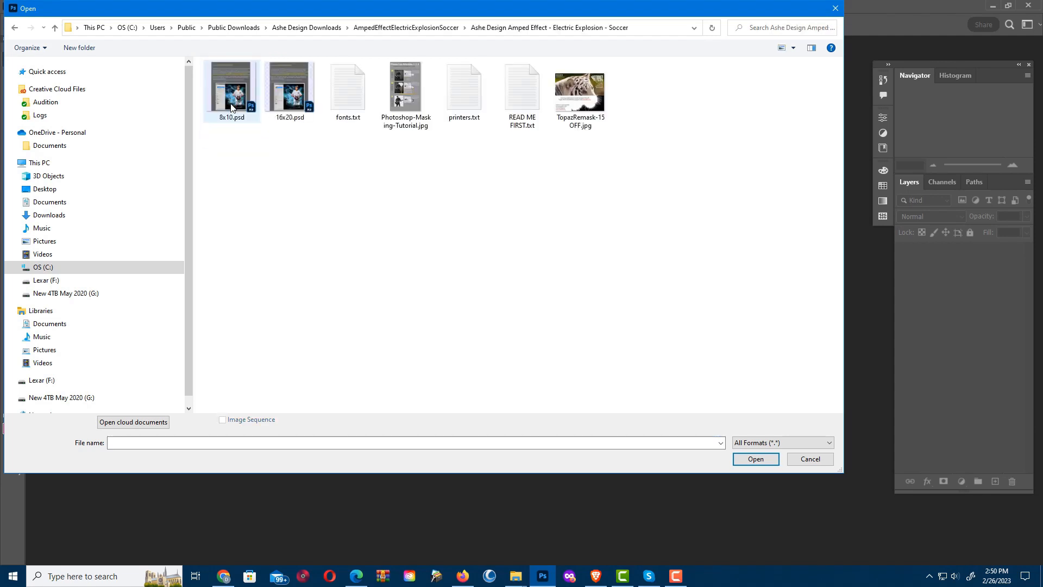
pyautogui.click(230, 87)
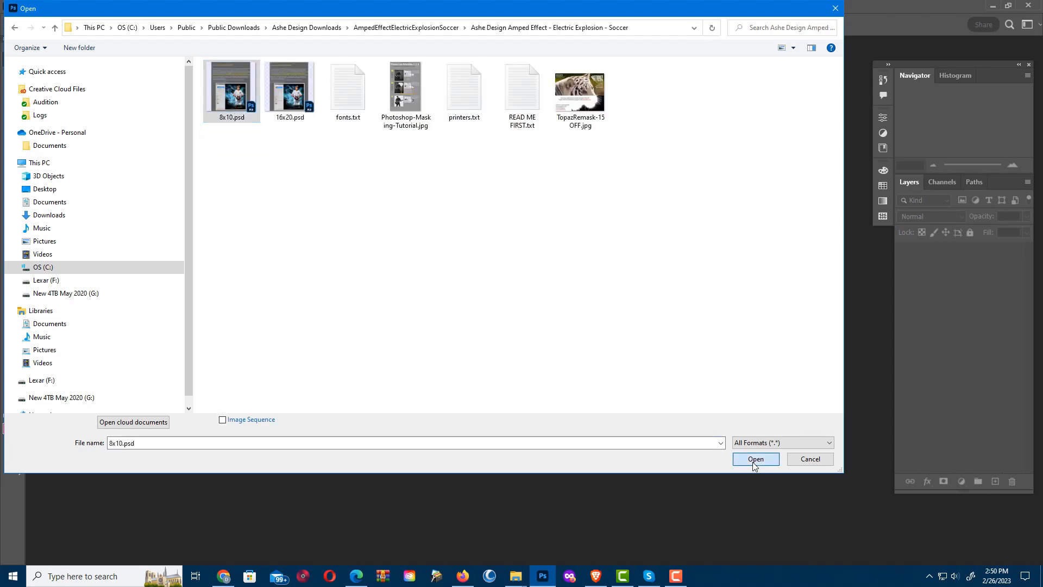
pyautogui.click(755, 458)
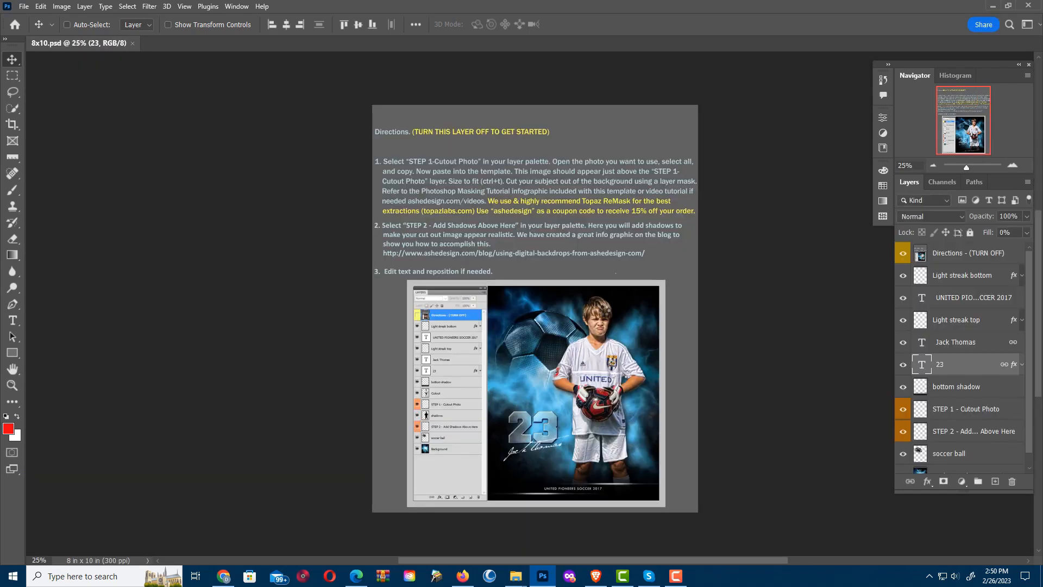